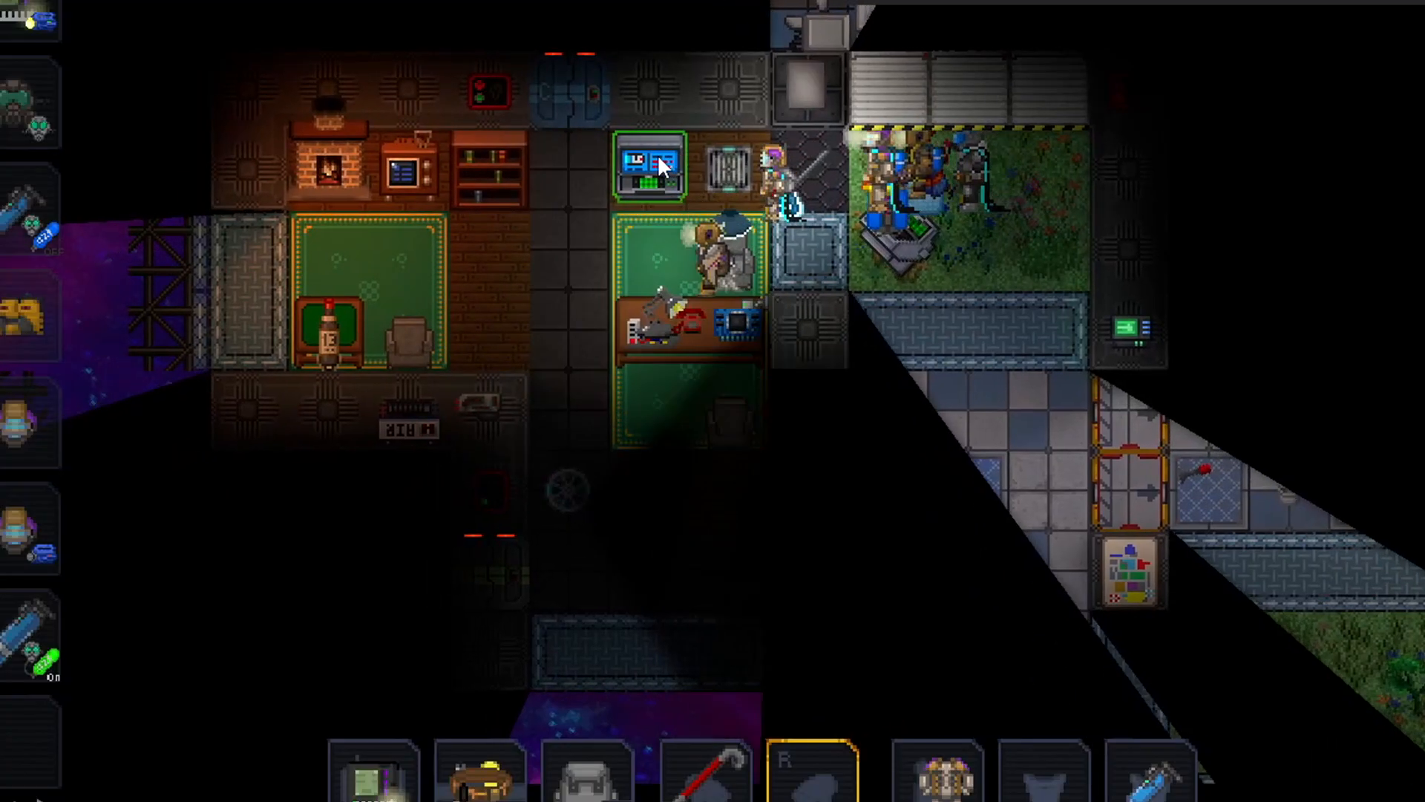
Step: Bring up the Communications Console from the command desk, showing red alert and the shuttle's 68-second countdown
left_click(647, 164)
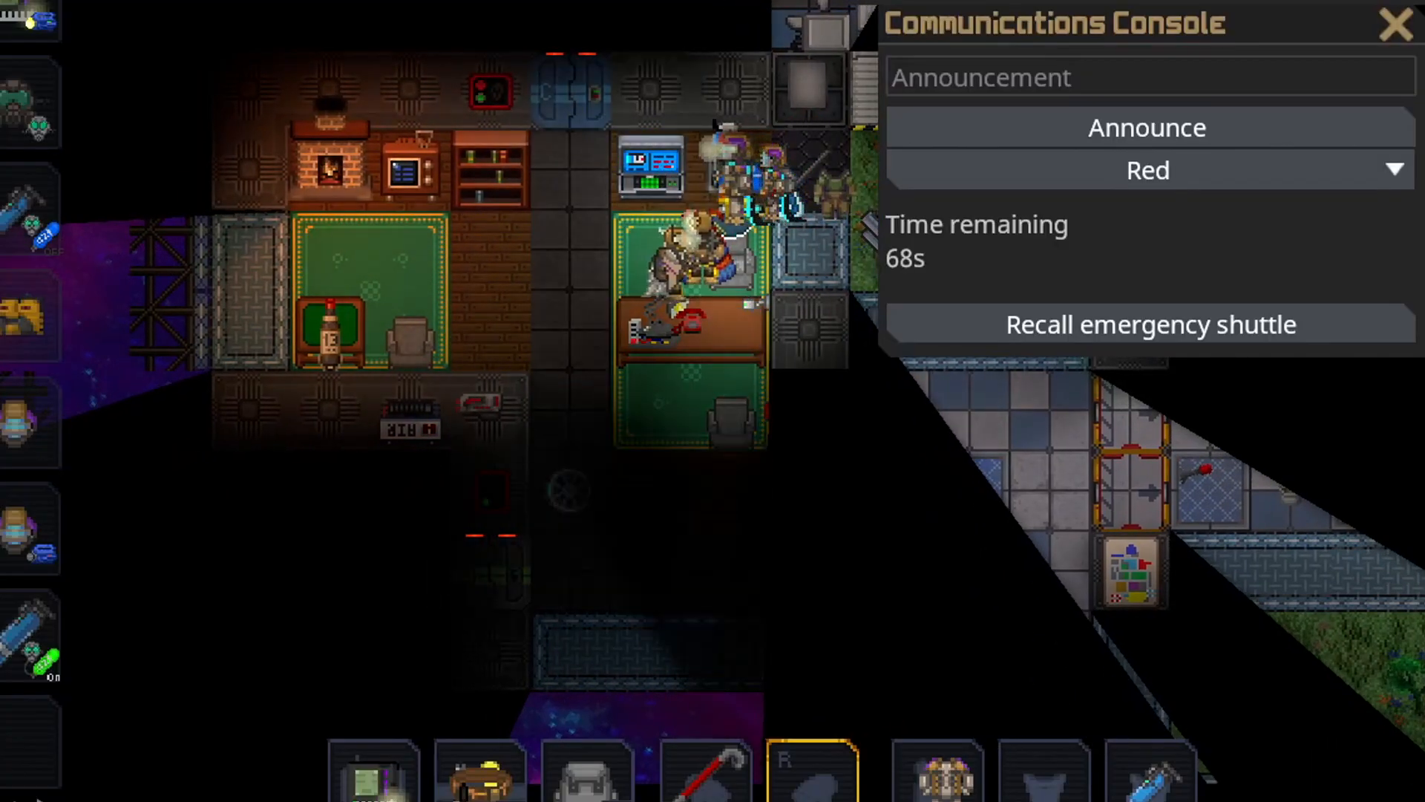